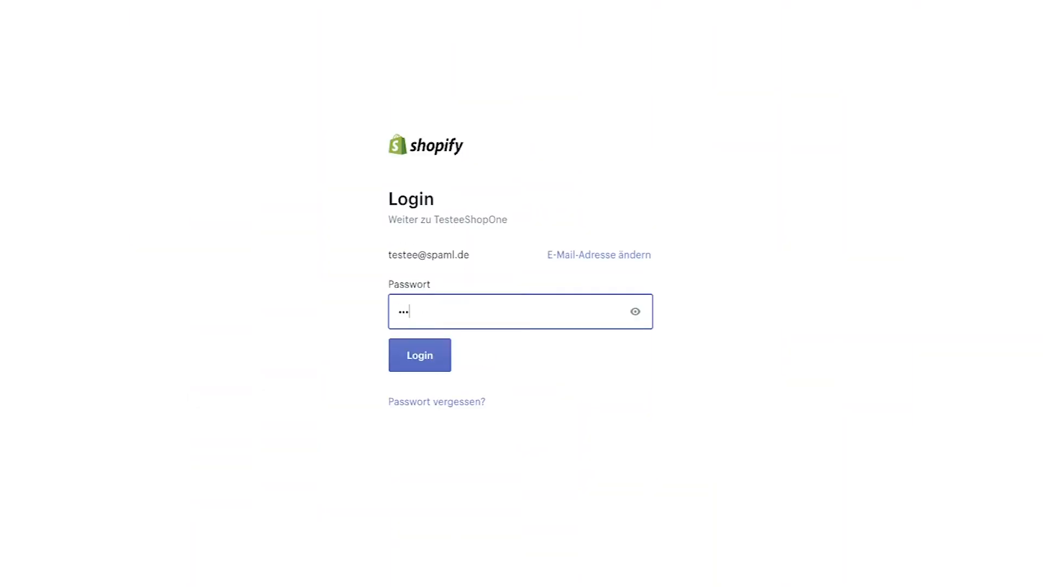
Step: Log in to the TesteeShopOne store admin with the account password
{"action": "left_click", "coordinate": [419, 354]}
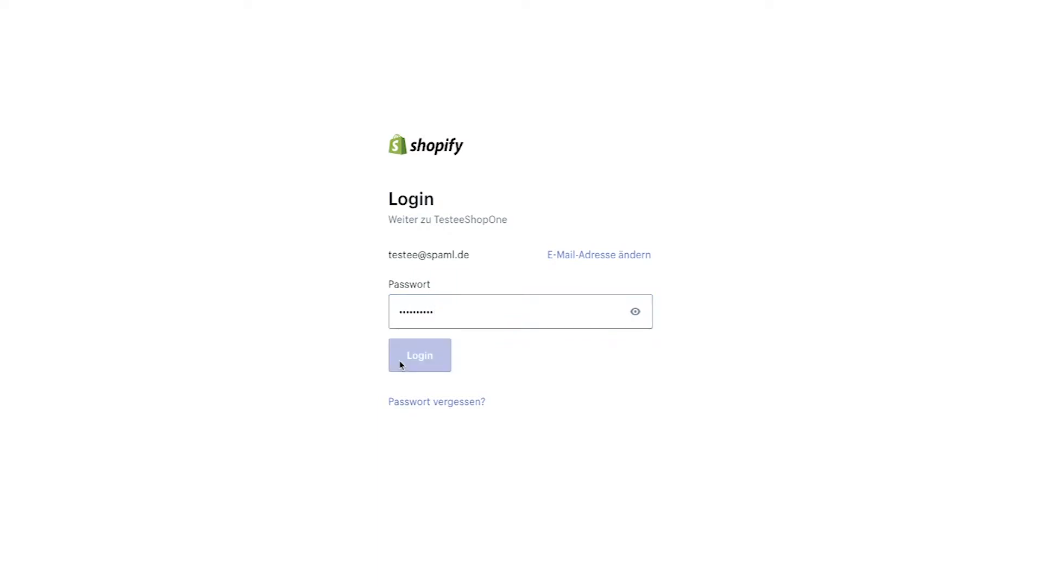
{"action": "left_click", "coordinate": [420, 355]}
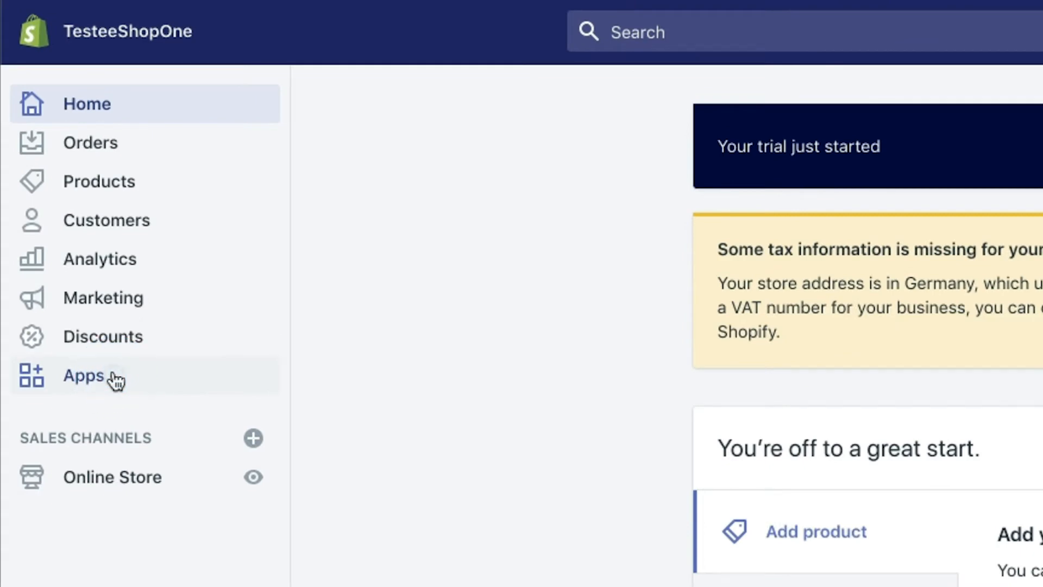
Step: Search the App Store for 'Shirtee' and install the Shirtee Print-on-Demand app
{"action": "left_click", "coordinate": [82, 375]}
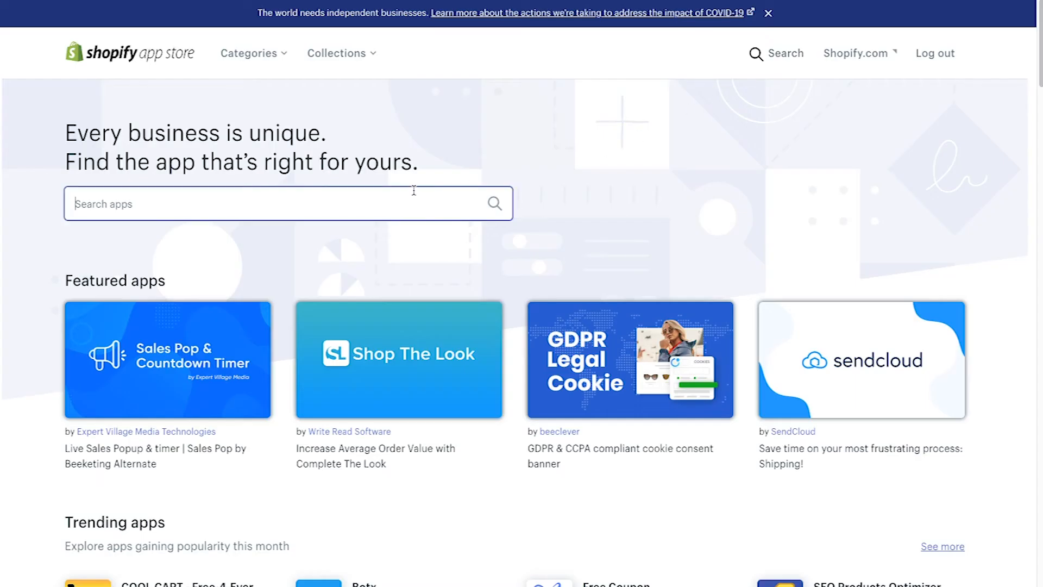
{"action": "type", "text": "Shirtee"}
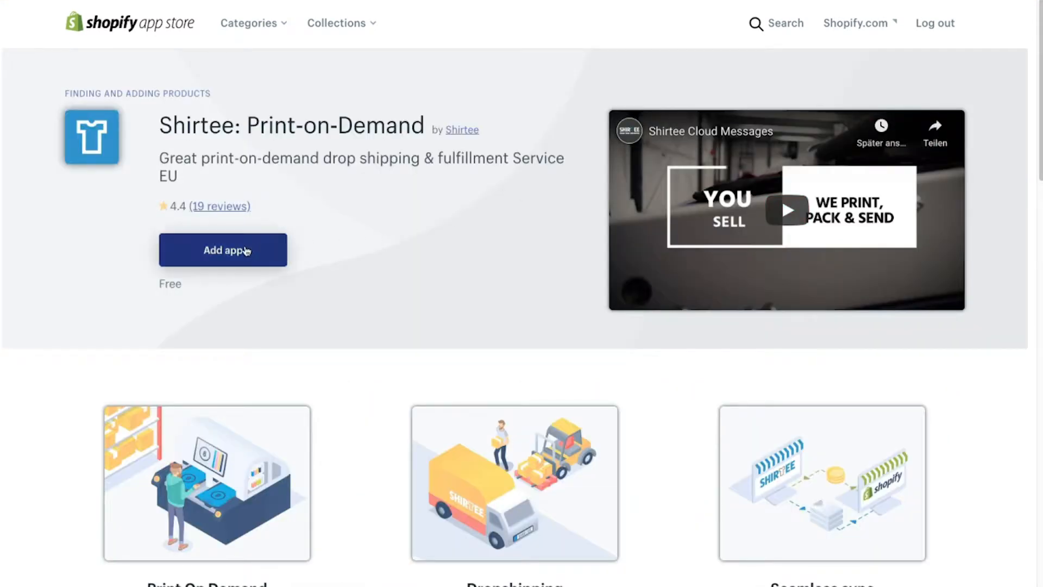
{"action": "left_click", "coordinate": [222, 249]}
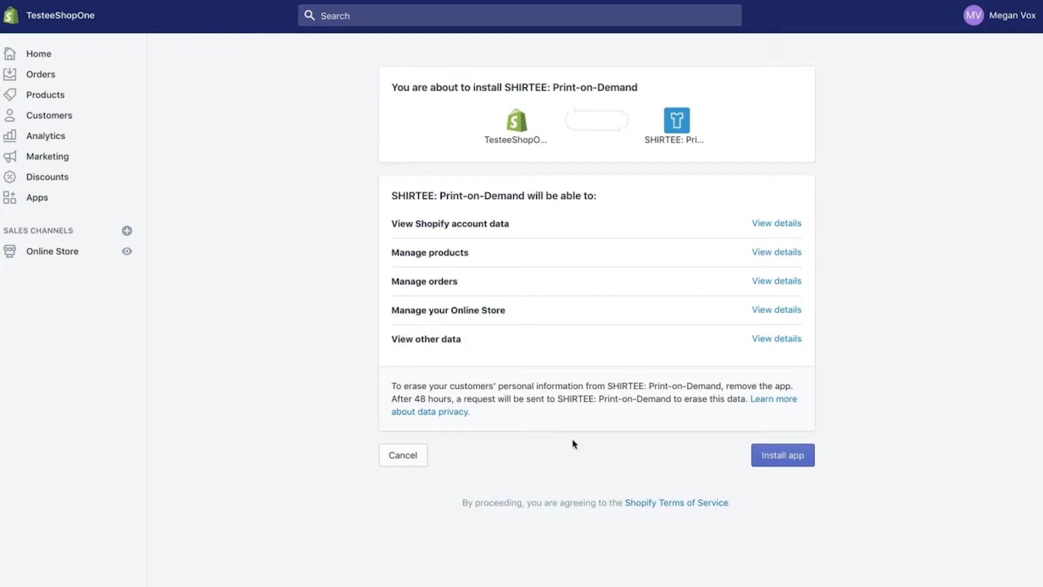
{"action": "left_click", "coordinate": [783, 454]}
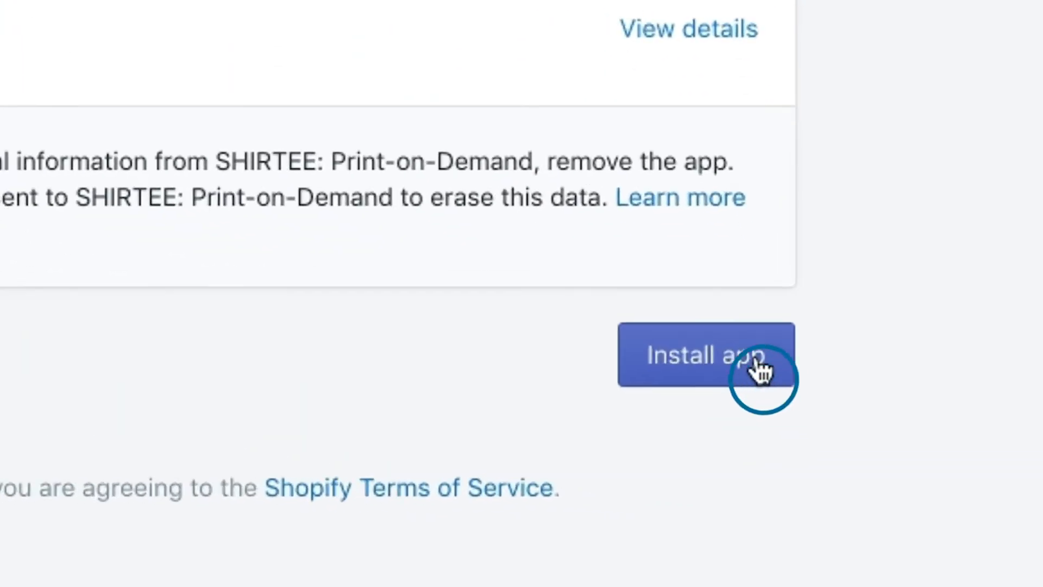
{"action": "left_click", "coordinate": [707, 354]}
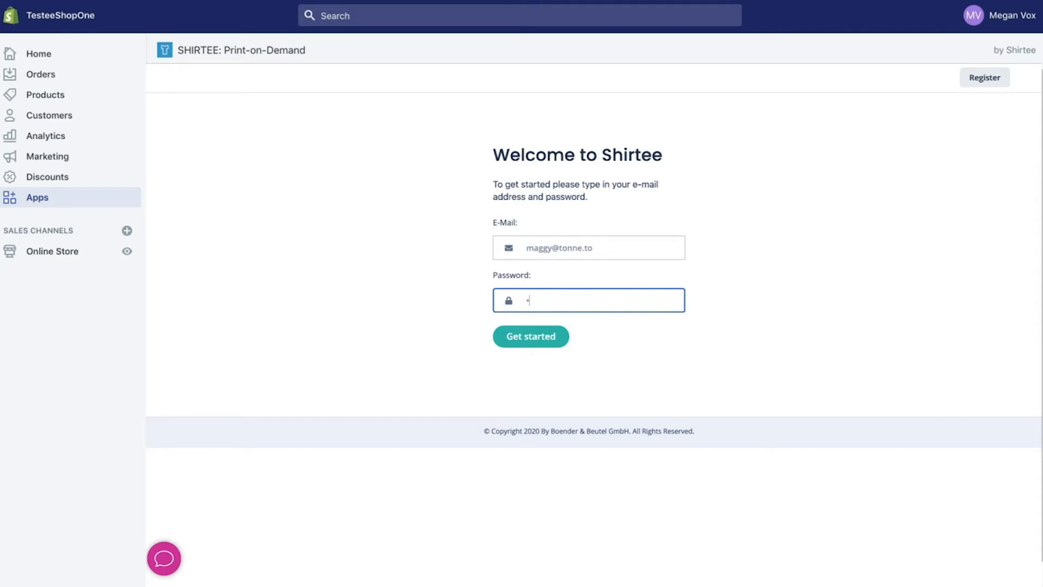
Step: Sign in to the Shirtee welcome form and confirm the shop's account details
{"action": "type", "text": "password"}
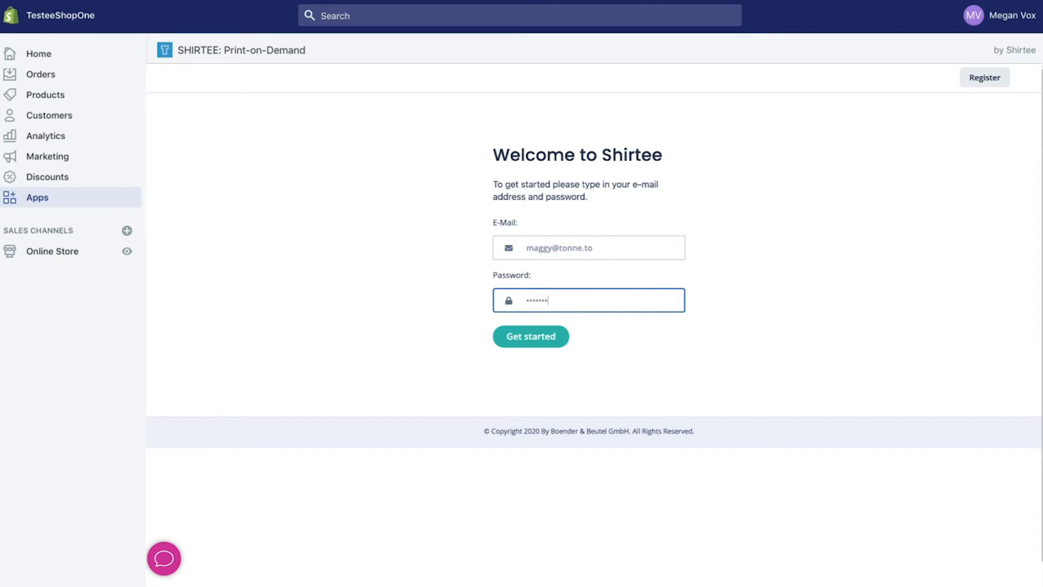
{"action": "left_click", "coordinate": [531, 337]}
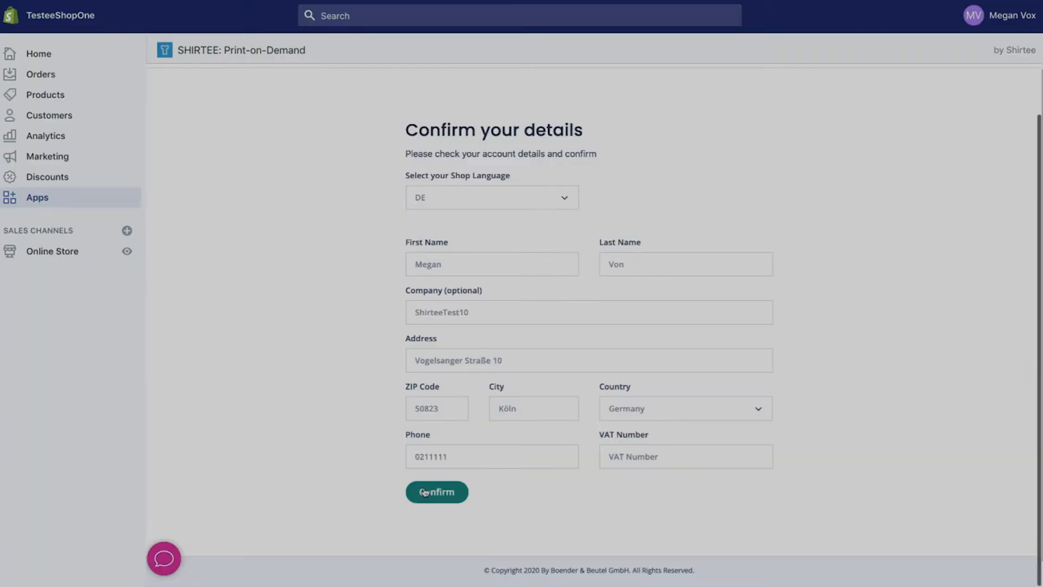
{"action": "left_click", "coordinate": [436, 491]}
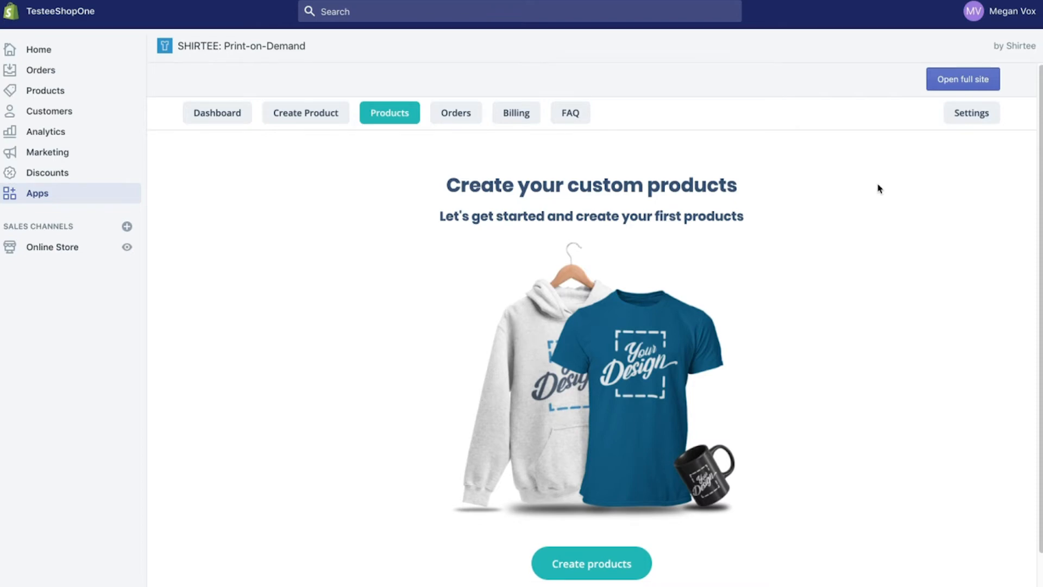
Step: Scroll the Shirtee Products page and launch Create products to open the designer
{"action": "scroll", "scroll_direction": "down", "scroll_amount": 3}
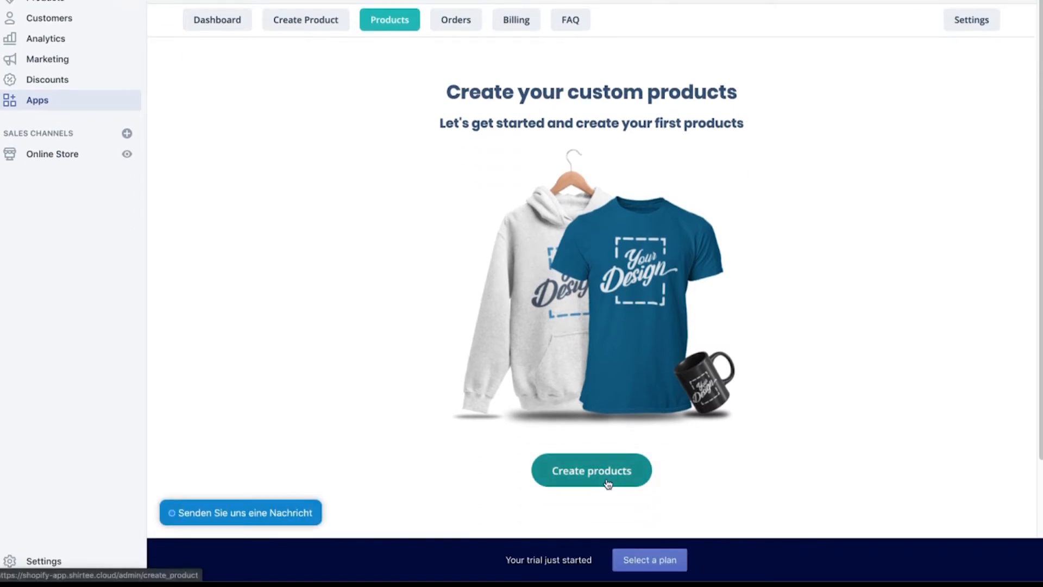
{"action": "mouse_move", "coordinate": [606, 484]}
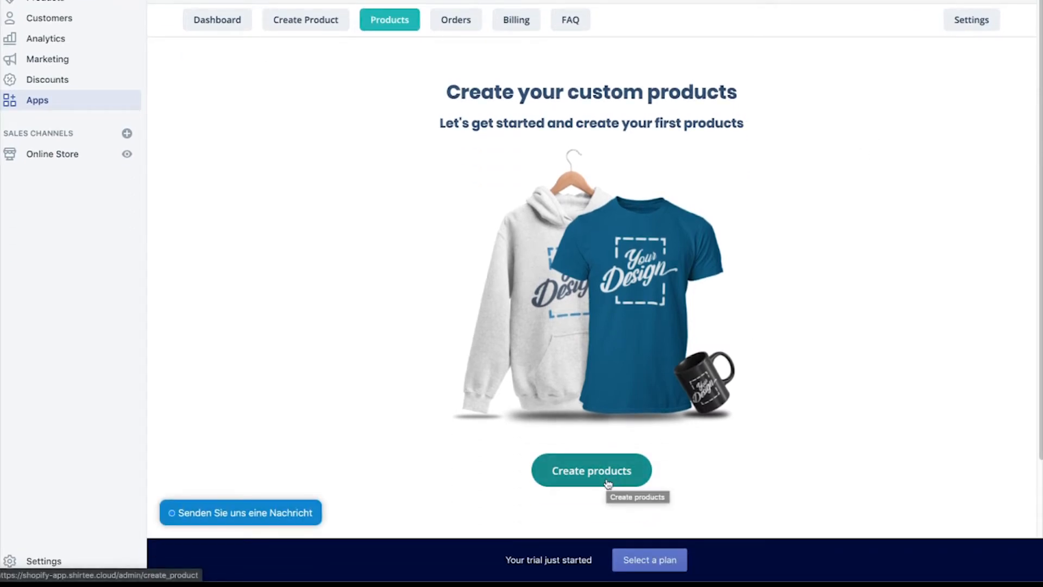
{"action": "left_click", "coordinate": [590, 470]}
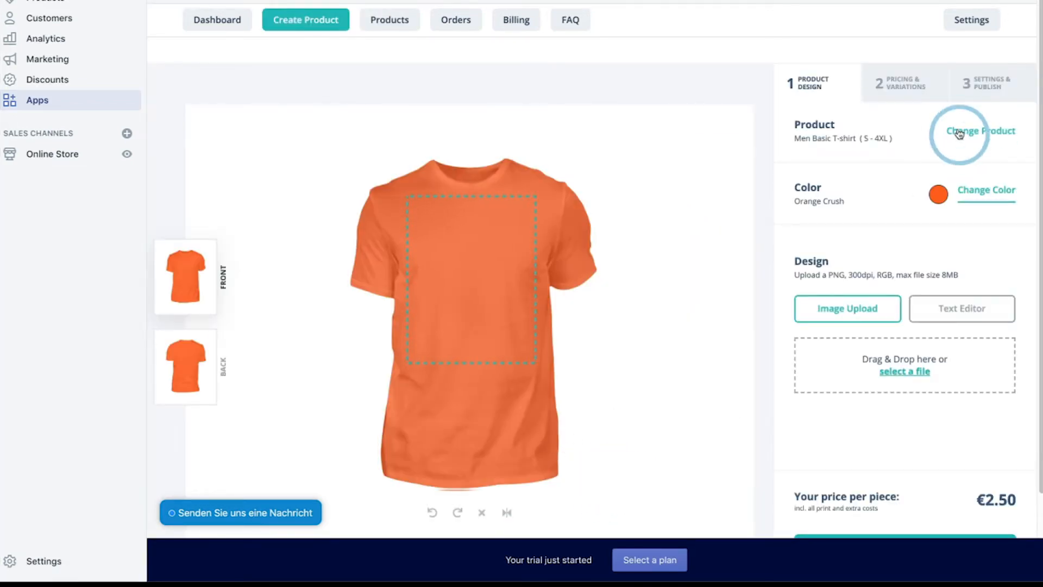
Step: Switch the base product to the Cotton Drawstring Bag and place 'Testee!' text near its bottom
{"action": "left_click", "coordinate": [978, 130]}
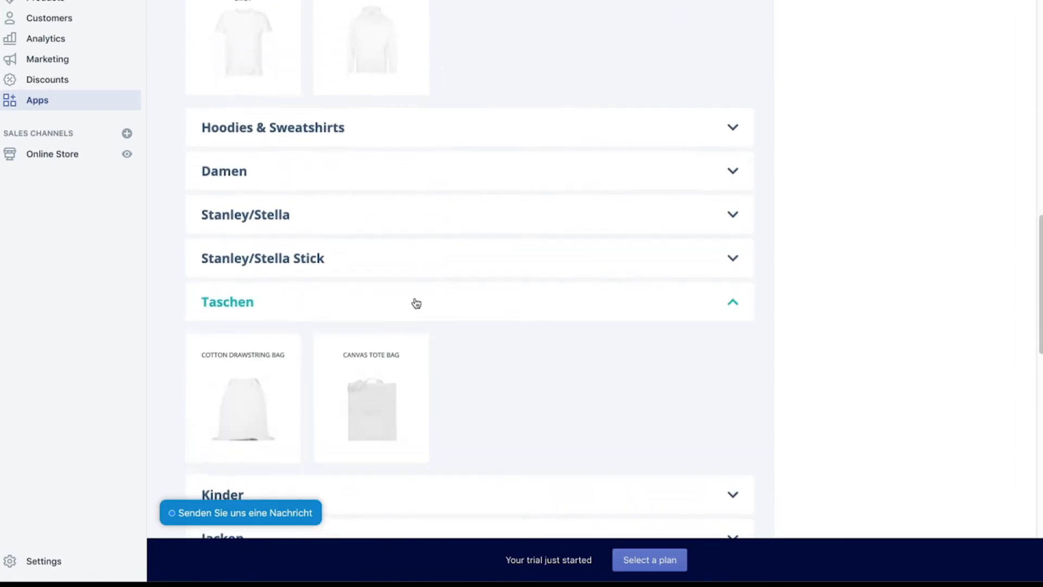
{"action": "left_click", "coordinate": [243, 407]}
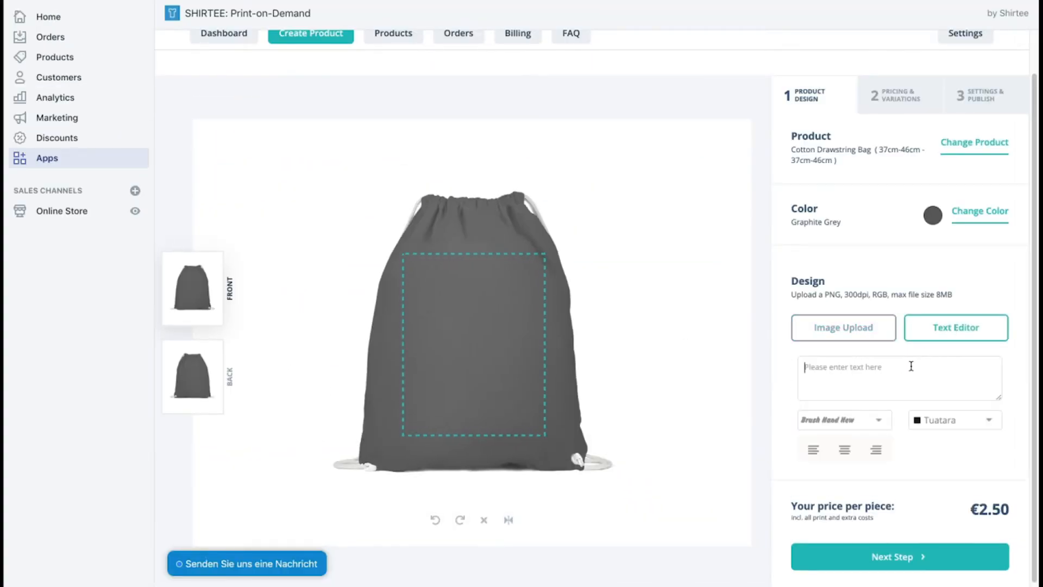
{"action": "type", "text": "Testee!"}
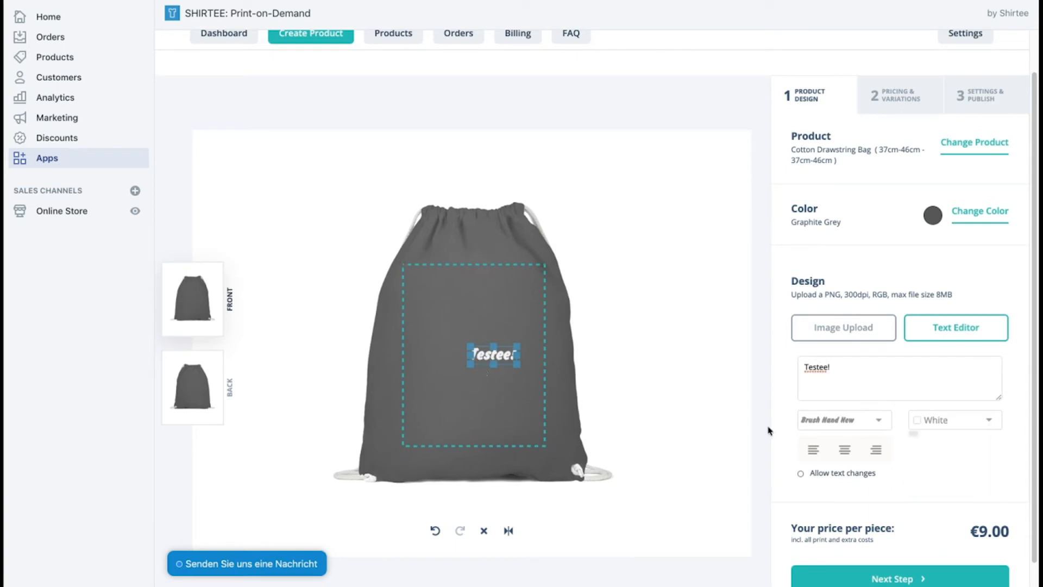
{"action": "left_click_drag", "start_coordinate": [492, 354], "coordinate": [464, 428]}
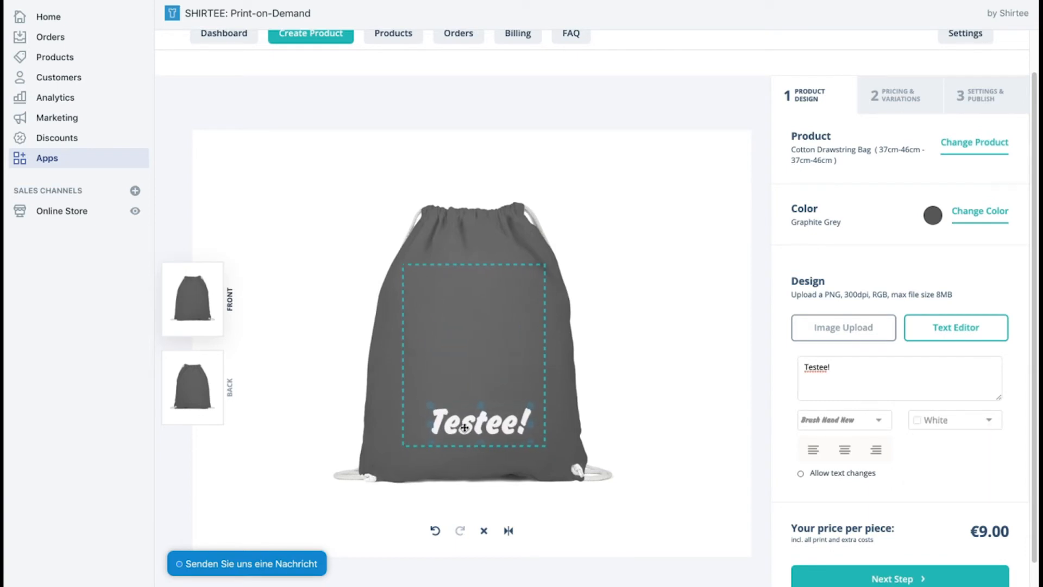
Step: Add a second colour variation to the bag at the €16.95 pricing step
{"action": "left_click", "coordinate": [899, 578]}
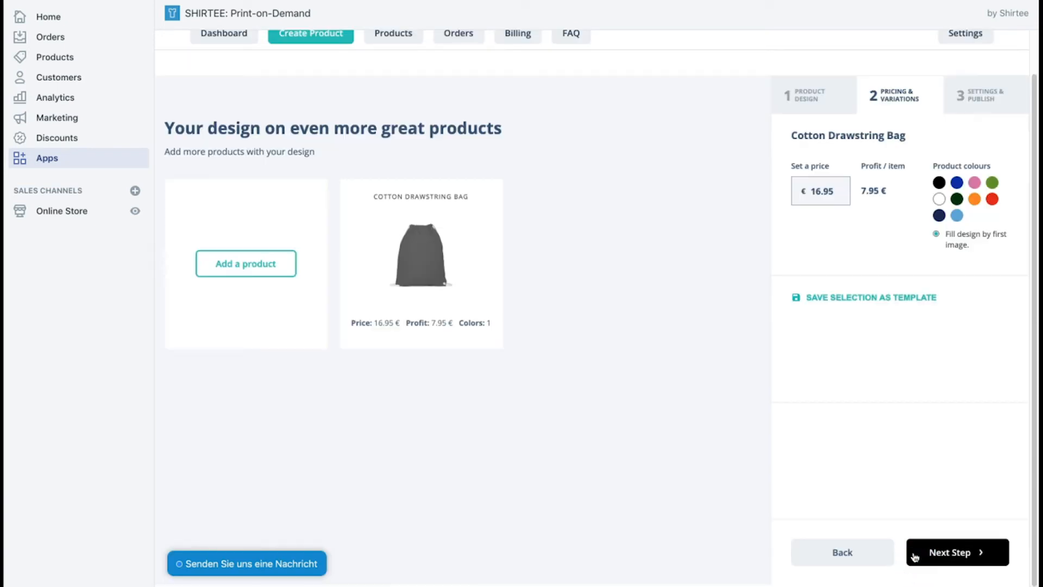
{"action": "left_click", "coordinate": [956, 215]}
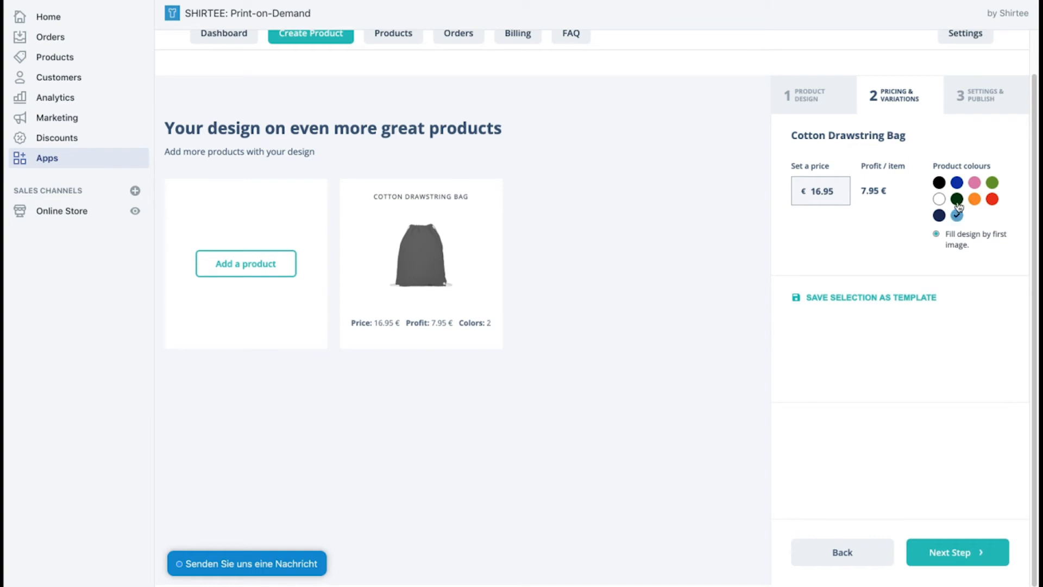
{"action": "left_click", "coordinate": [957, 552]}
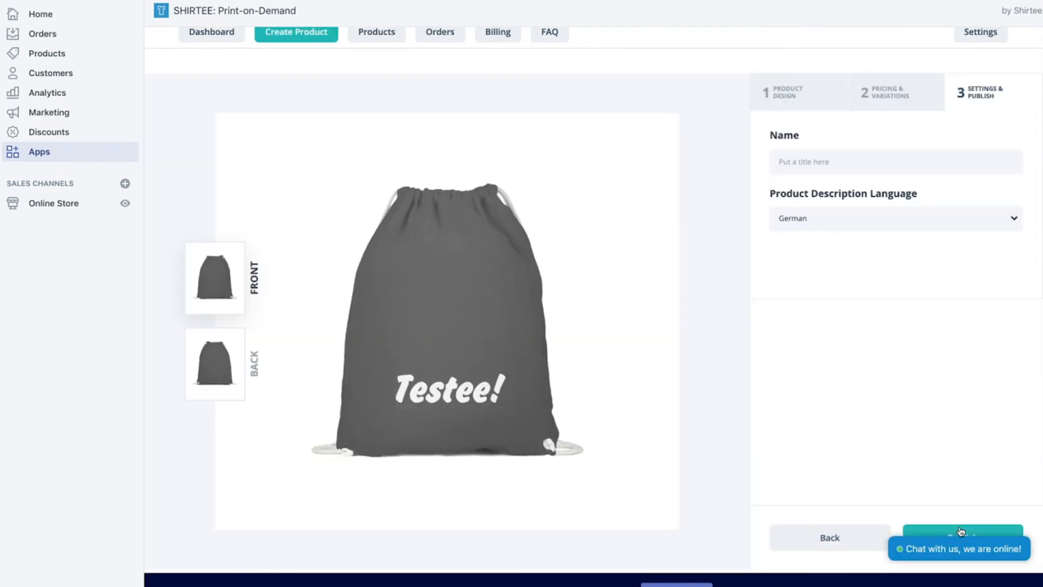
Step: Title the bag 'Testee!', set description language to English, and publish it
{"action": "left_click", "coordinate": [894, 161]}
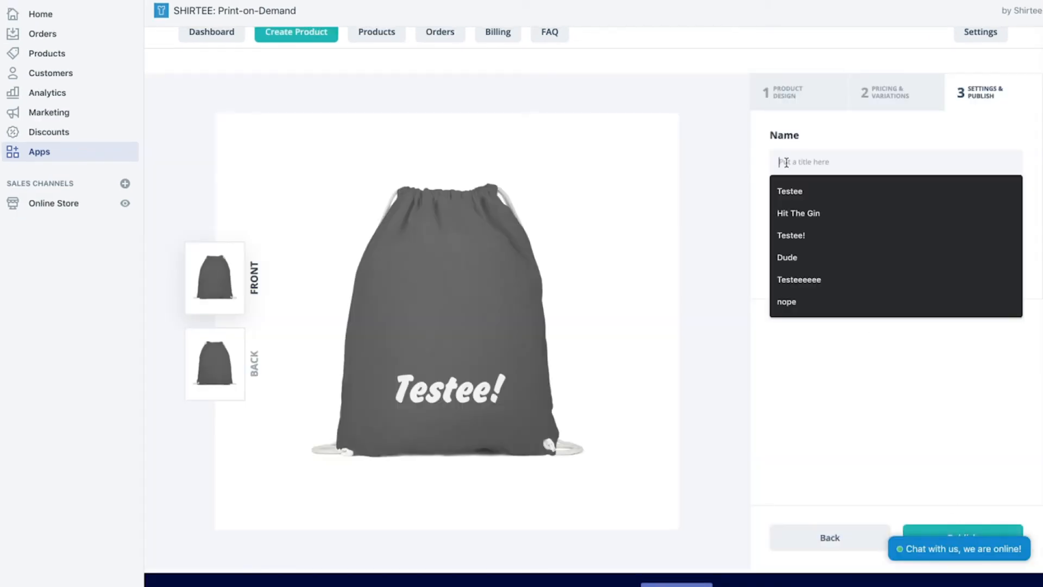
{"action": "left_click", "coordinate": [789, 190]}
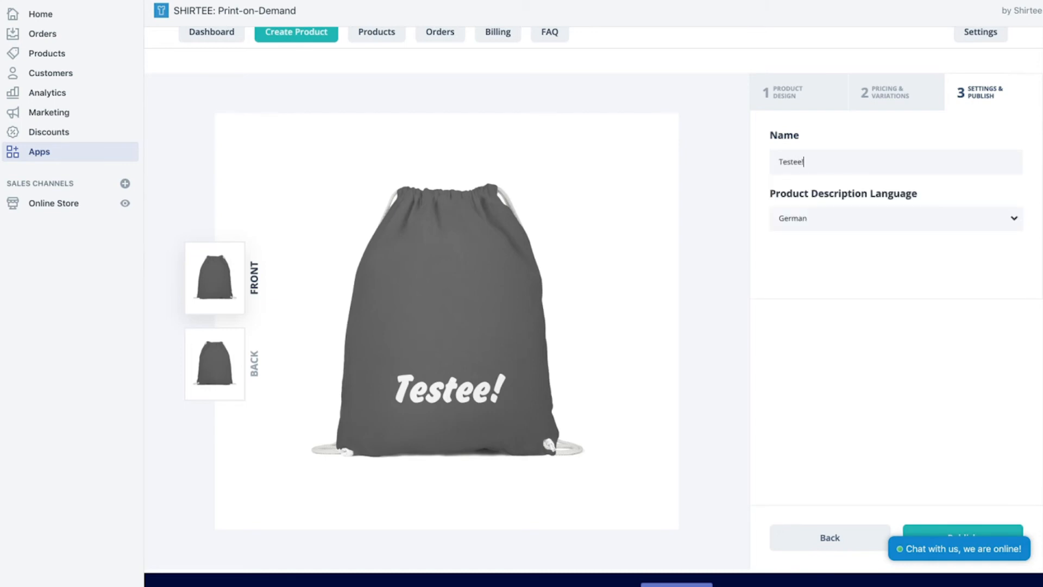
{"action": "left_click", "coordinate": [896, 218]}
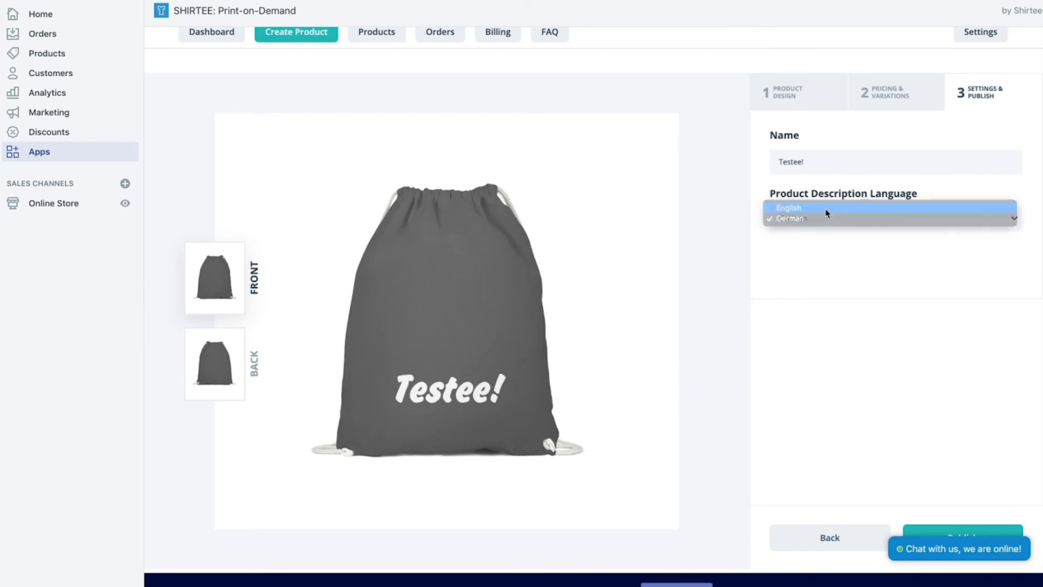
{"action": "left_click", "coordinate": [789, 207]}
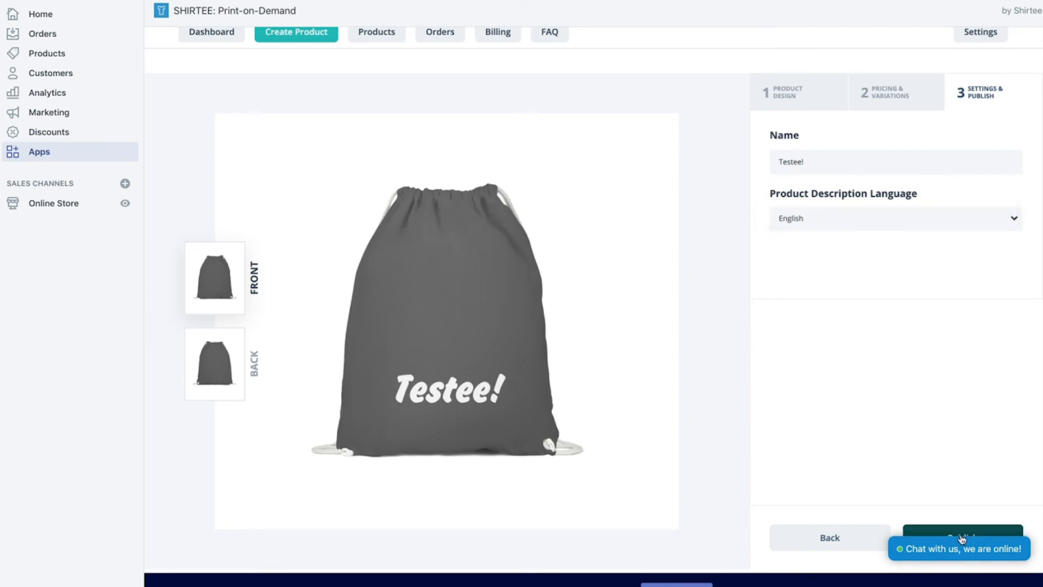
{"action": "left_click", "coordinate": [962, 538]}
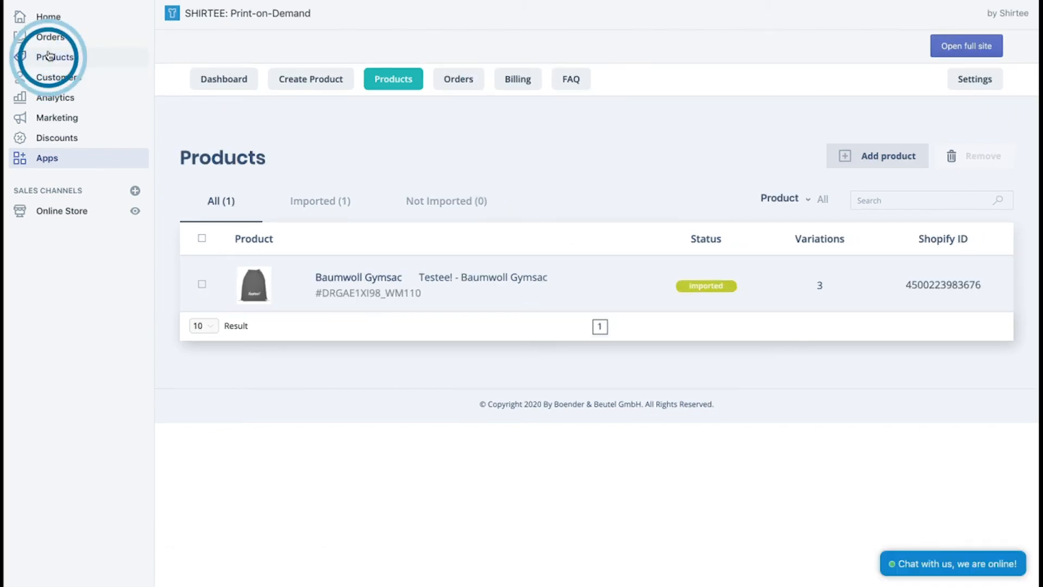
Step: Open Shopify's All products list showing 'Testee! - Baumwoll Gymsac' with three variants
{"action": "left_click", "coordinate": [53, 57]}
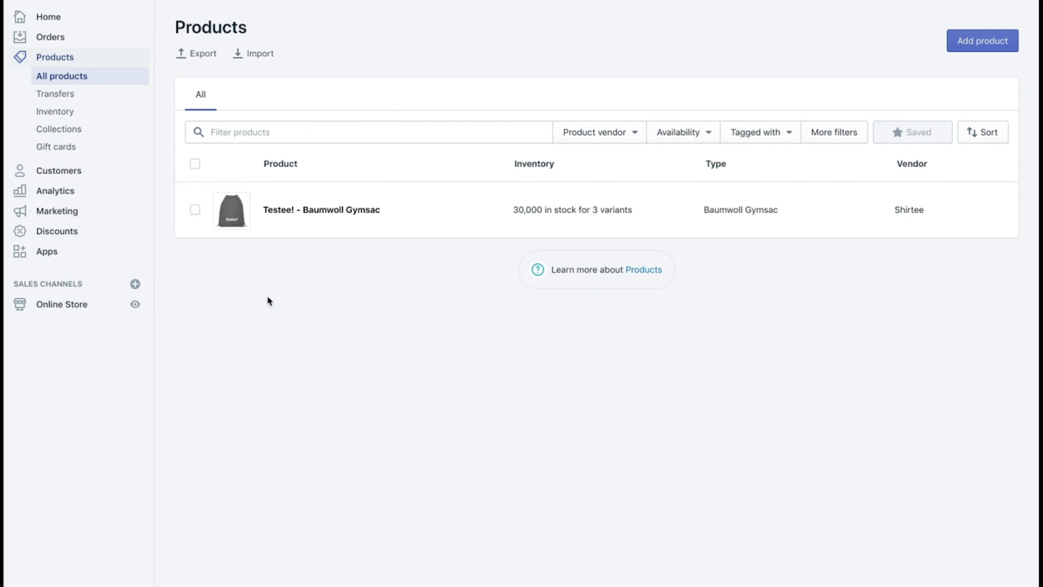